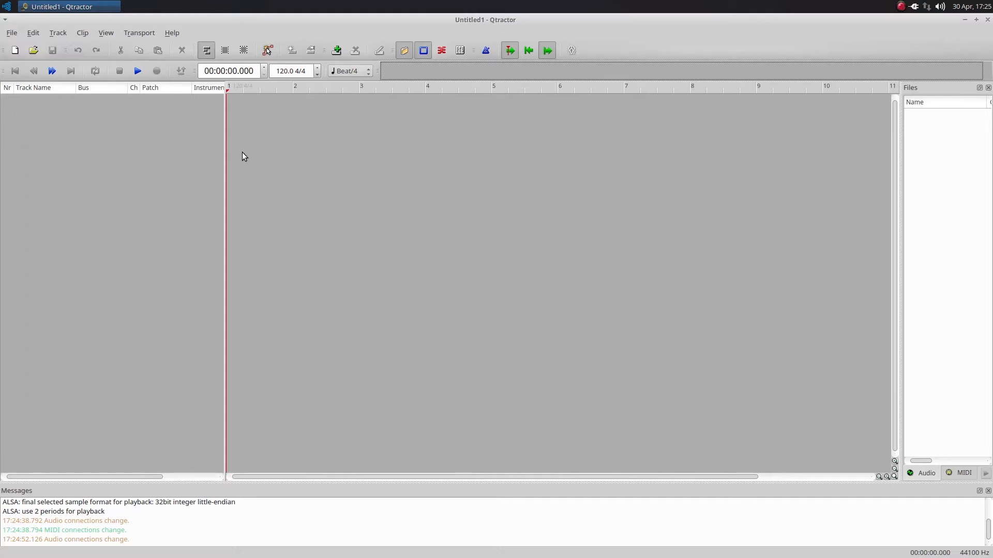
pyautogui.moveTo(236, 155)
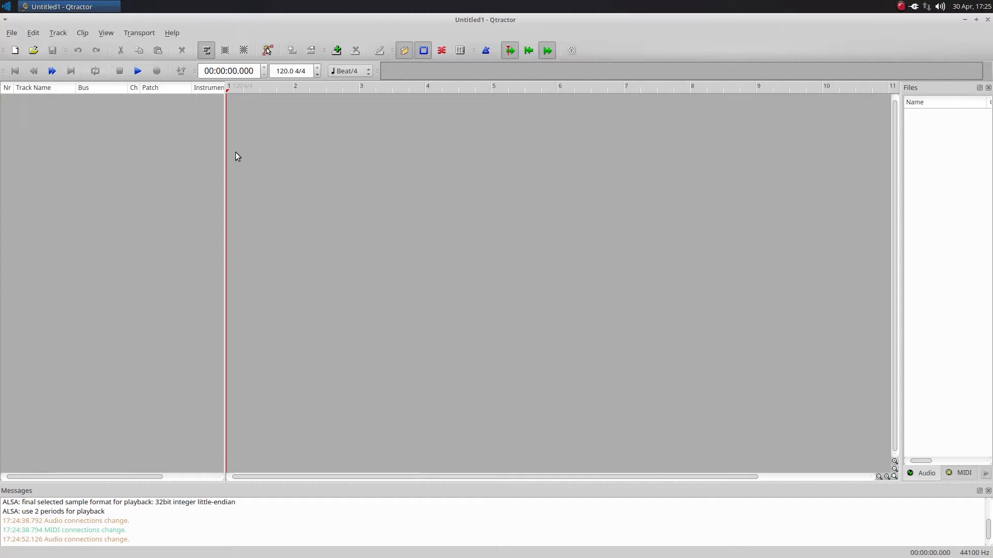
pyautogui.moveTo(217, 163)
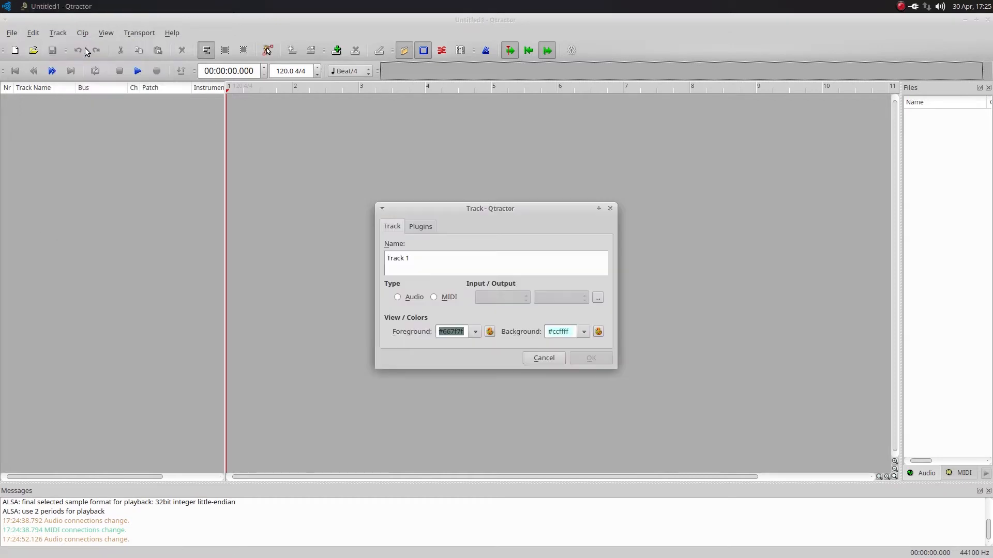
# Create audio track 'Audio Track 1' on the Master bus with the bus set to 4 channels.
pyautogui.write('Audio')
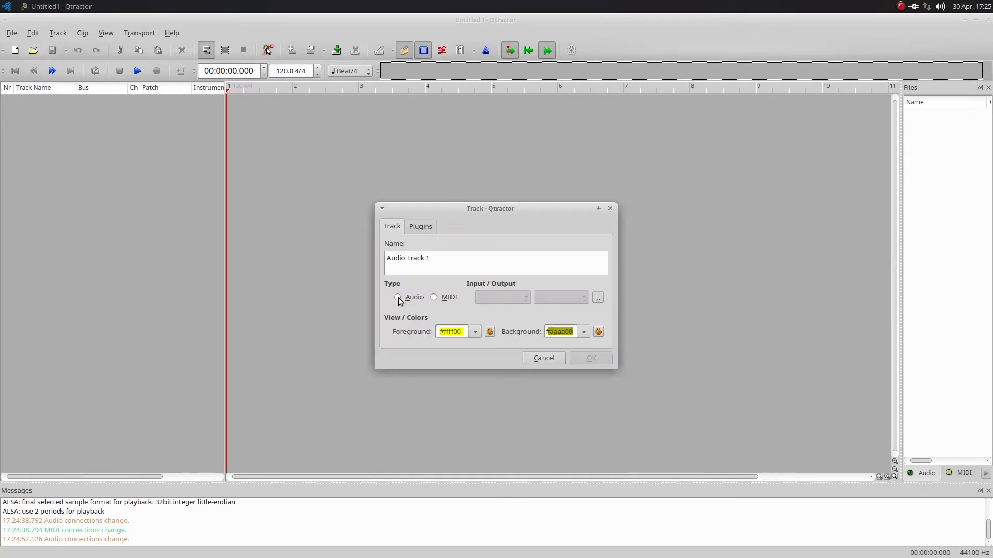
pyautogui.click(397, 297)
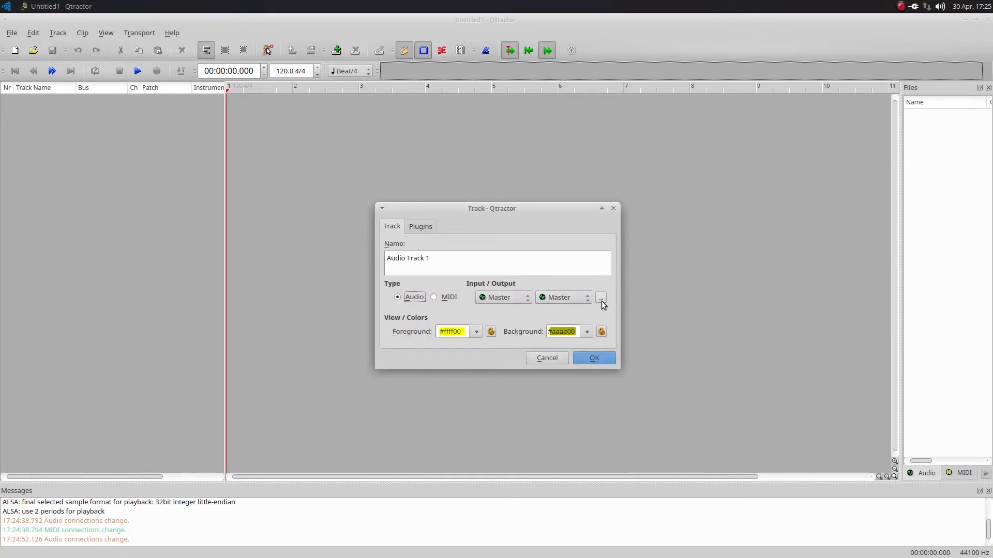
pyautogui.click(600, 298)
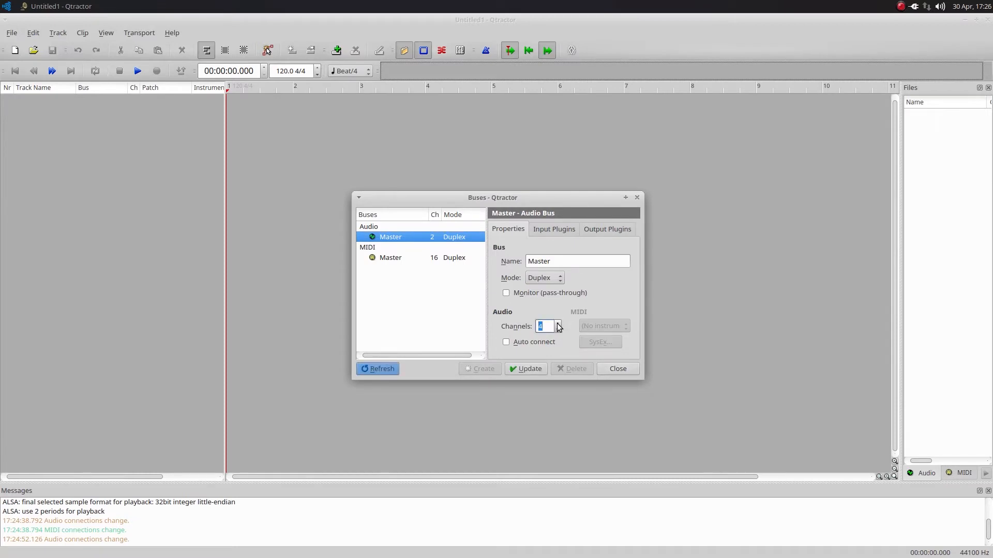
pyautogui.moveTo(526, 369)
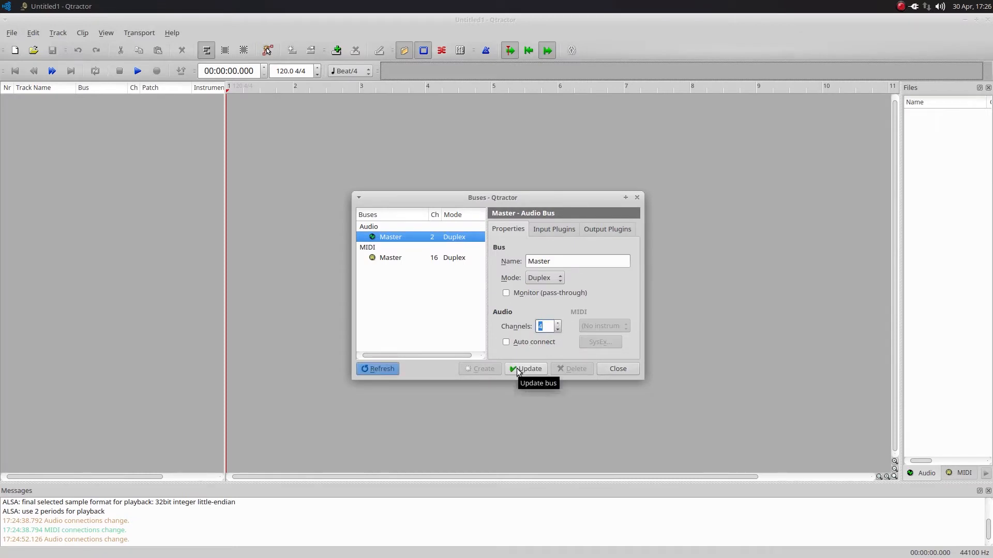
pyautogui.click(526, 369)
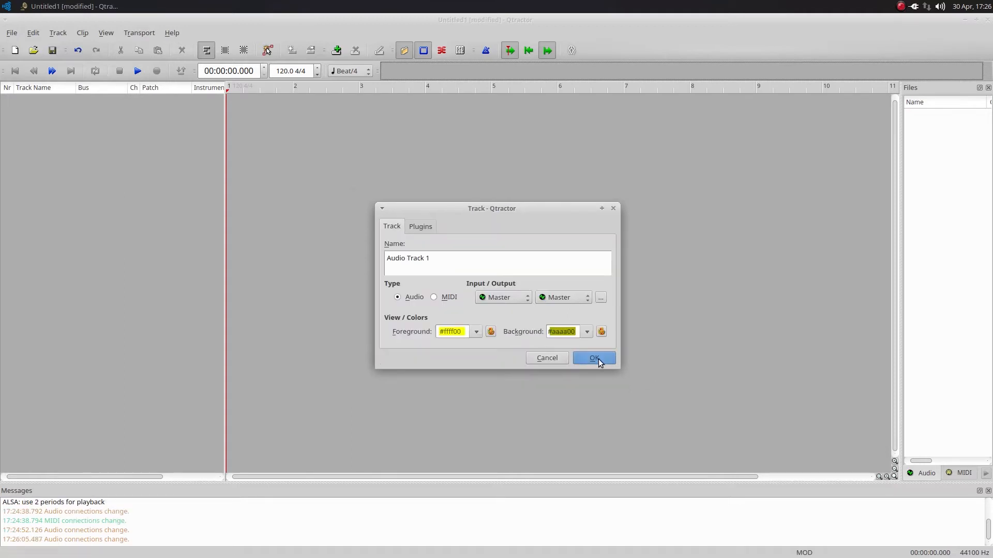
pyautogui.click(594, 358)
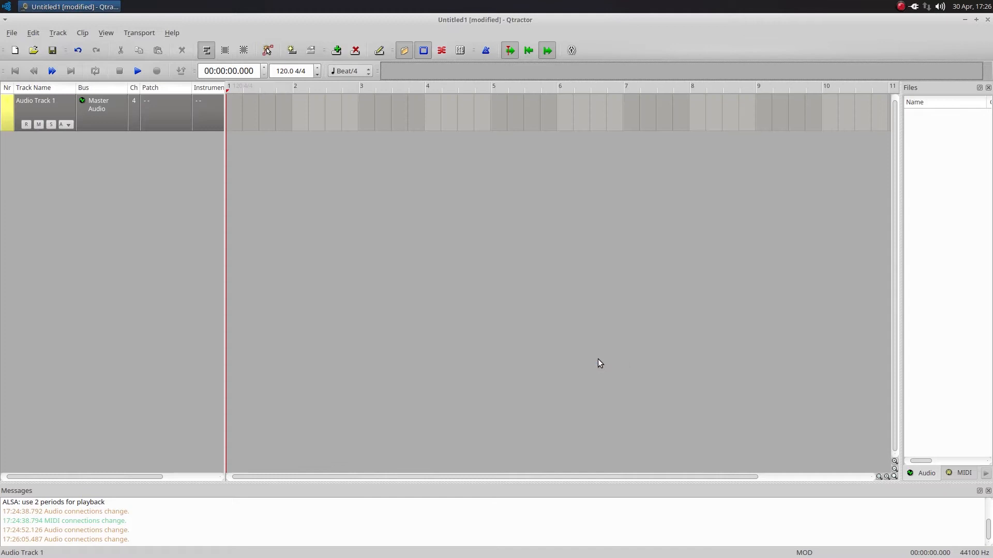
pyautogui.moveTo(598, 365)
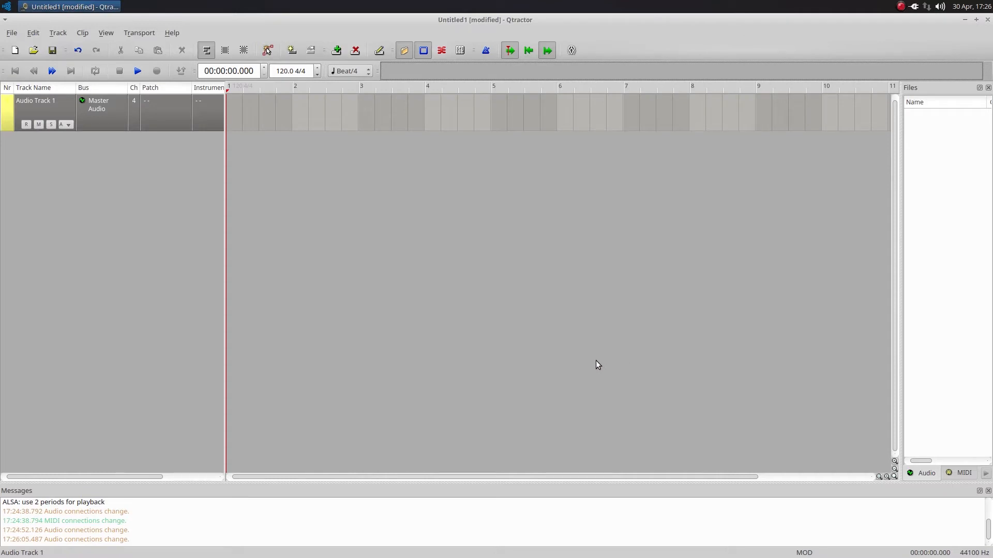
pyautogui.moveTo(590, 360)
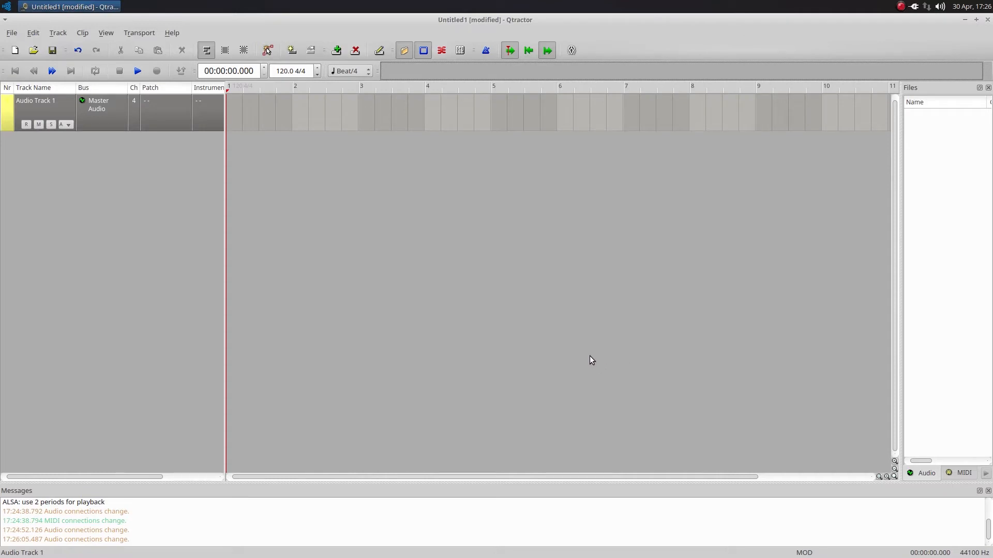
pyautogui.moveTo(559, 297)
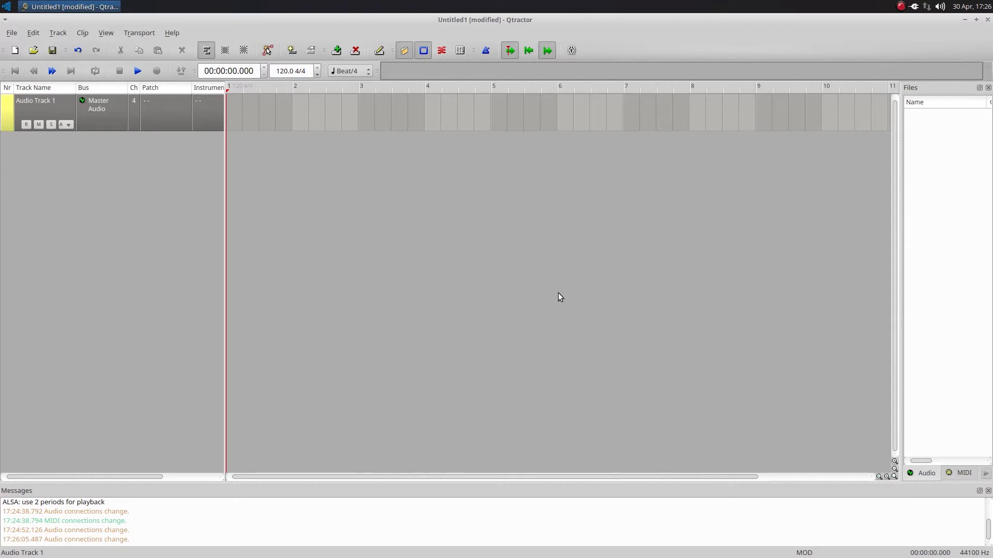
# Show Audio Track 1's input connections with the system capture ports expanded.
pyautogui.click(57, 33)
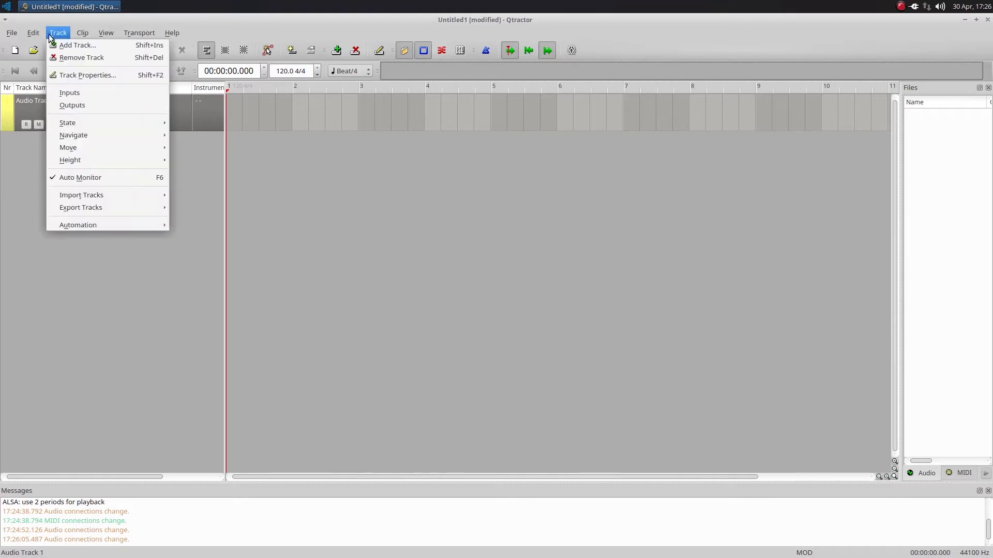
pyautogui.moveTo(70, 93)
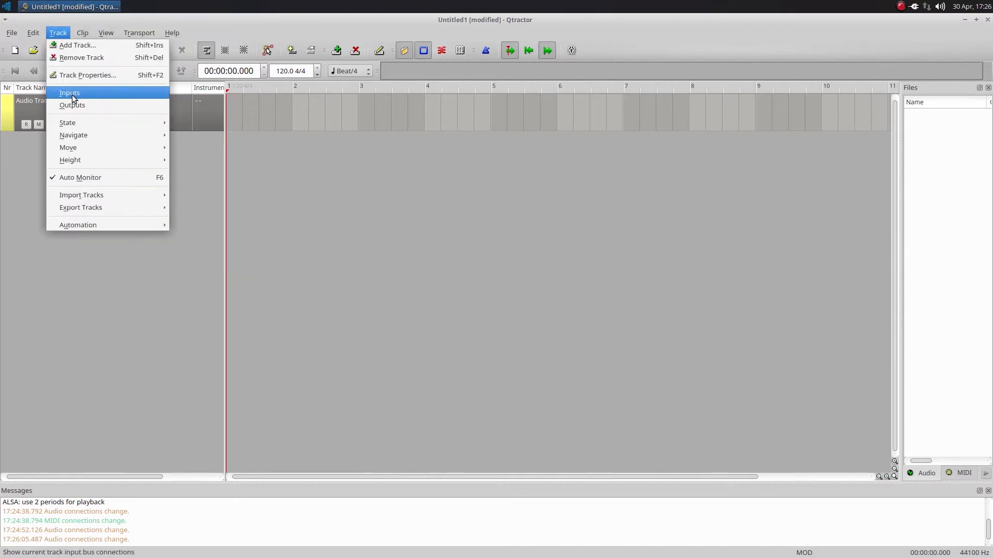
pyautogui.click(69, 92)
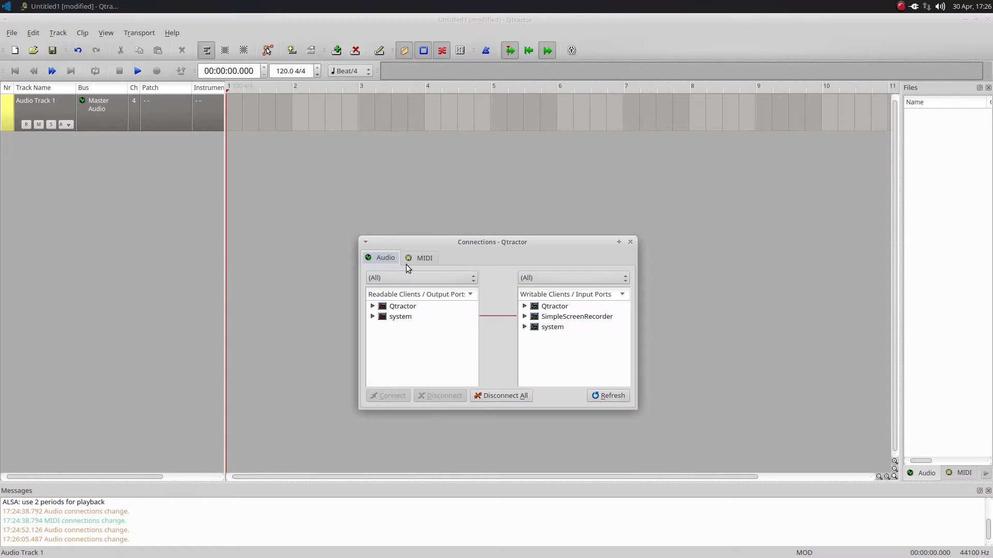
pyautogui.click(372, 316)
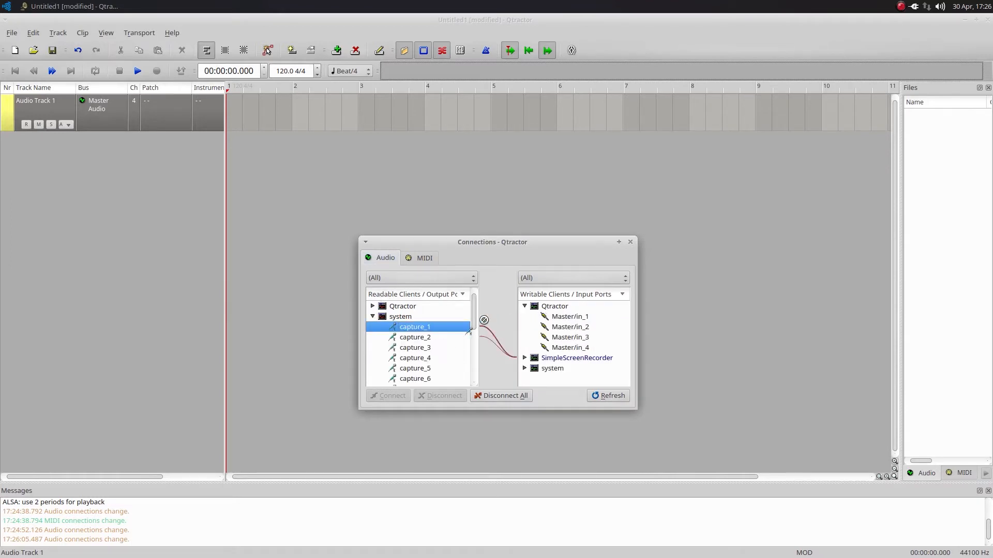
# Wire system capture_3 and capture_4 to Master/in_3 and in_4, completing the four-input routing.
pyautogui.click(568, 327)
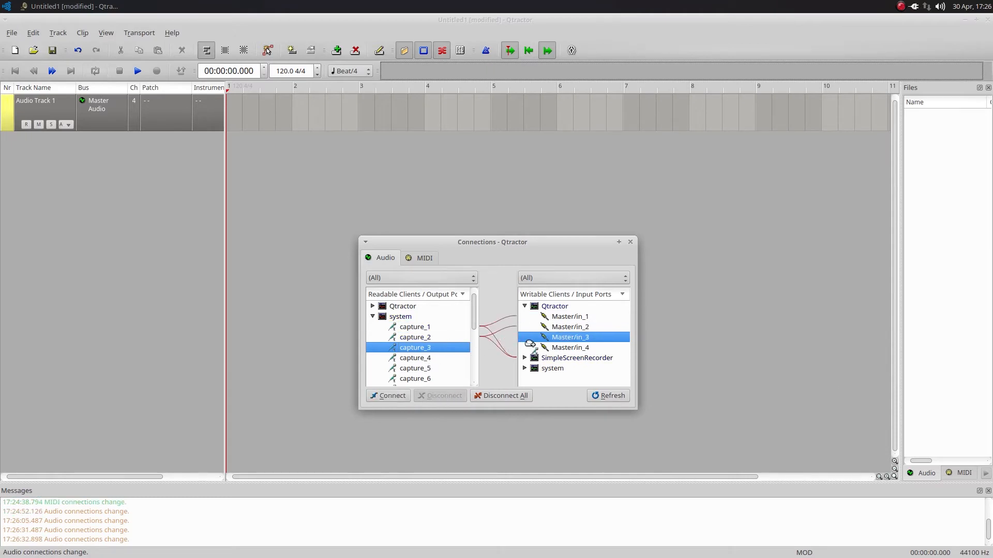
pyautogui.click(415, 358)
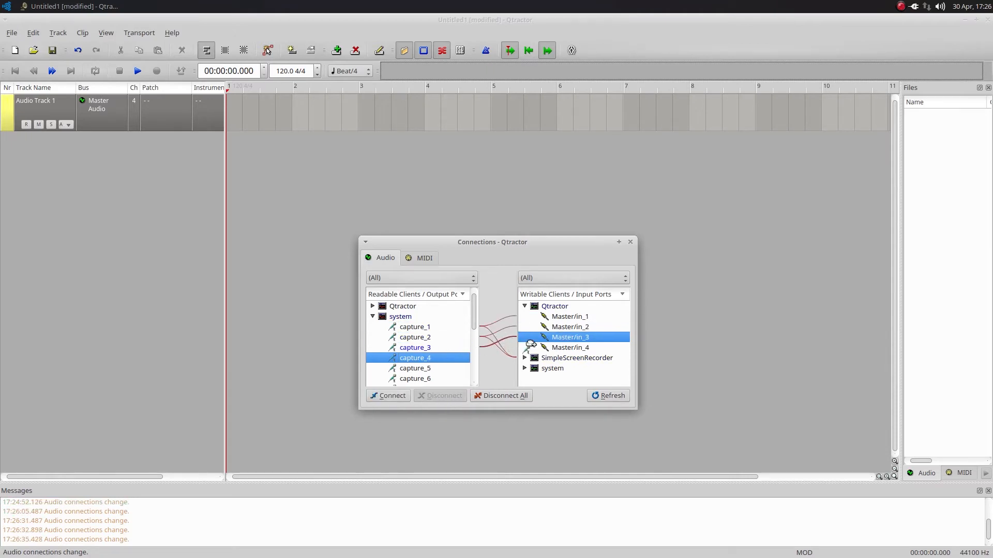
pyautogui.click(569, 347)
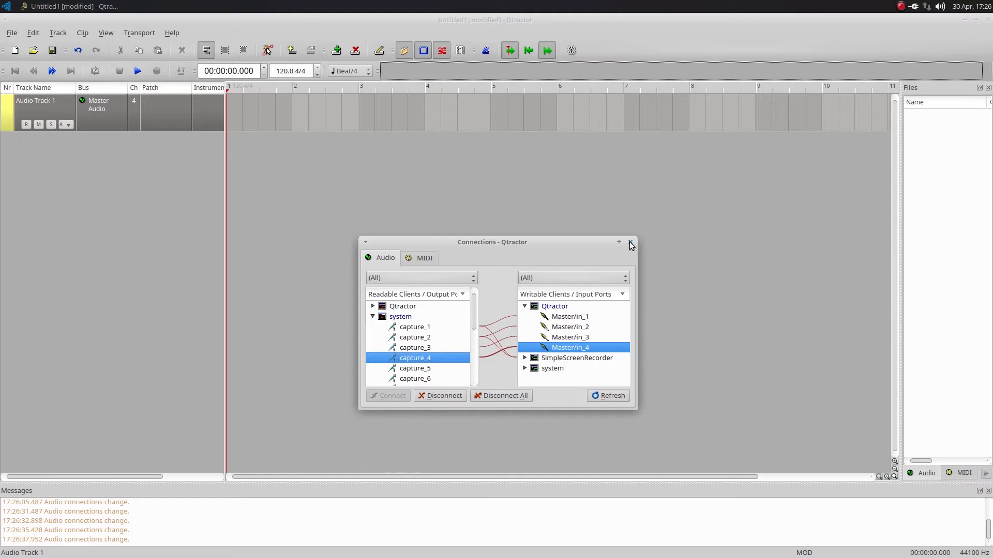
pyautogui.click(629, 242)
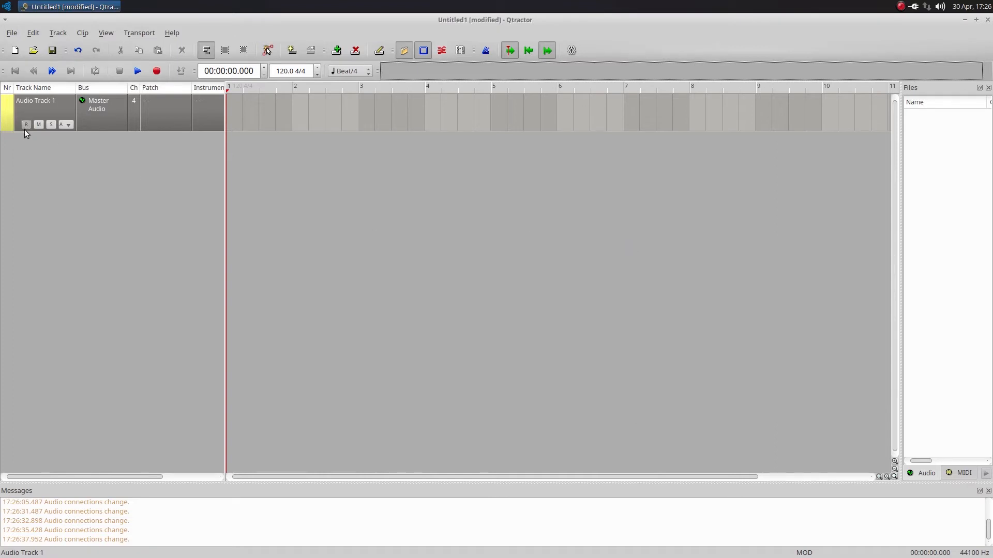
# Arm Audio Track 1, name the session 'Tutorial', and record a clip of about nine seconds.
pyautogui.click(156, 70)
pyautogui.write('Tutorial')
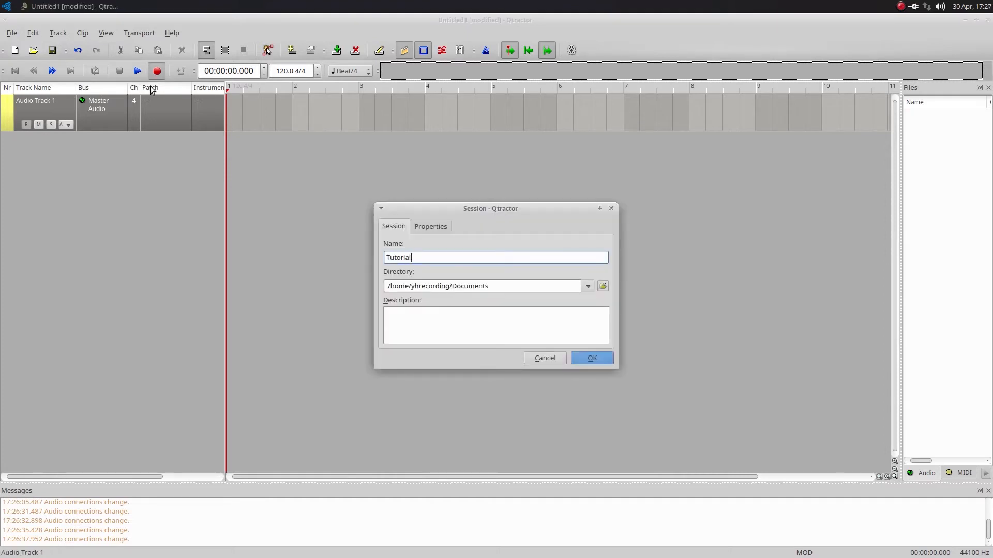
pyautogui.click(590, 358)
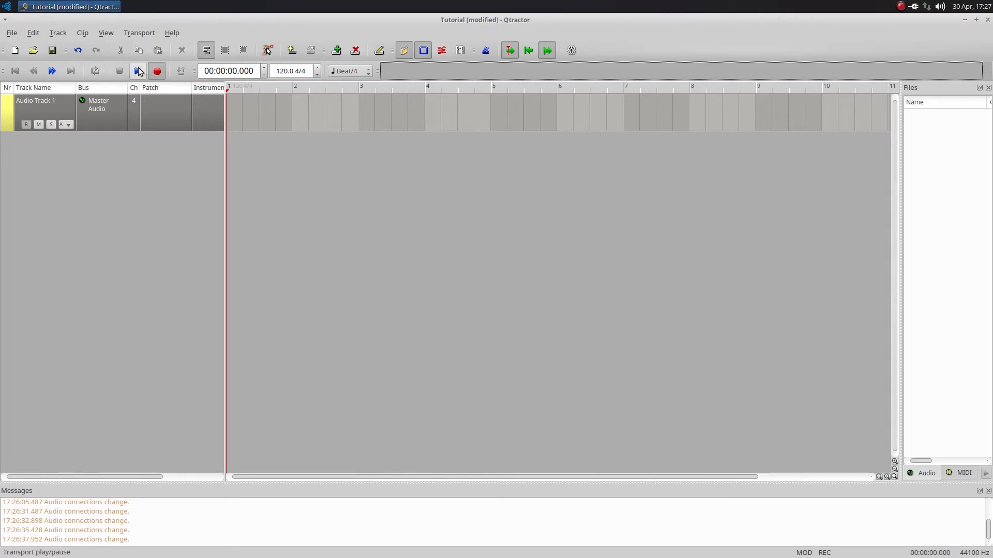
pyautogui.click(137, 71)
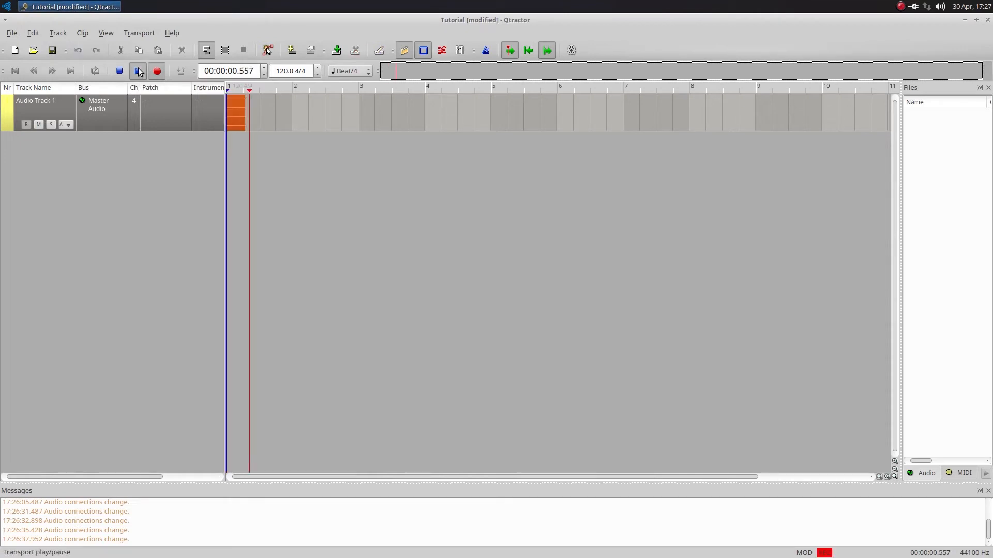
pyautogui.click(139, 70)
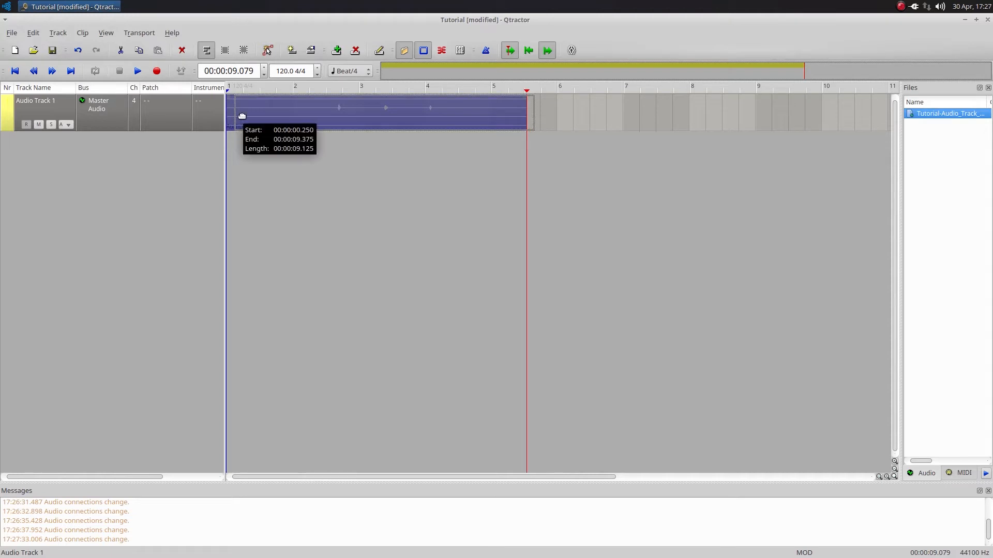
# Trim the recorded clip's right edge back to about bar 3, roughly four seconds long.
pyautogui.moveTo(228, 121); pyautogui.dragTo(240, 121)
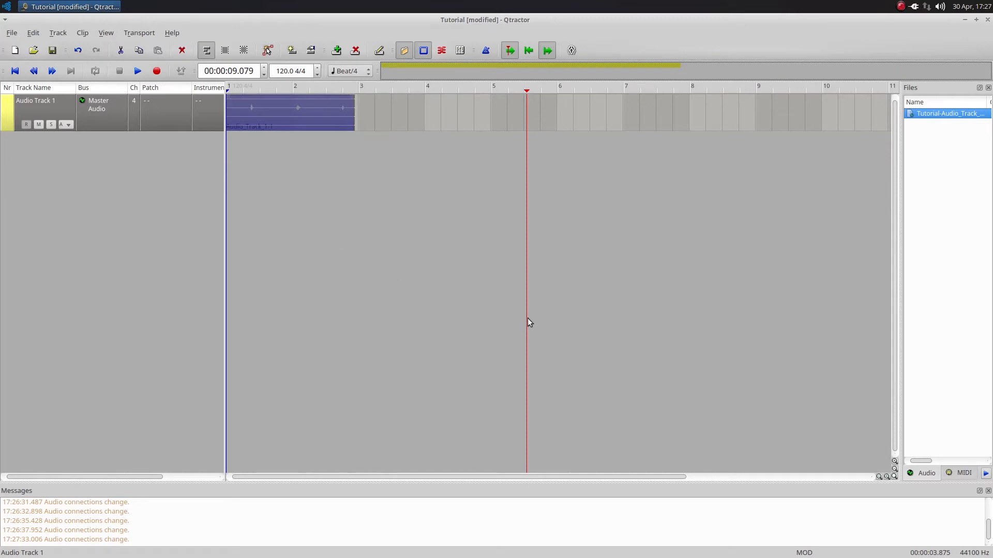
pyautogui.moveTo(507, 310)
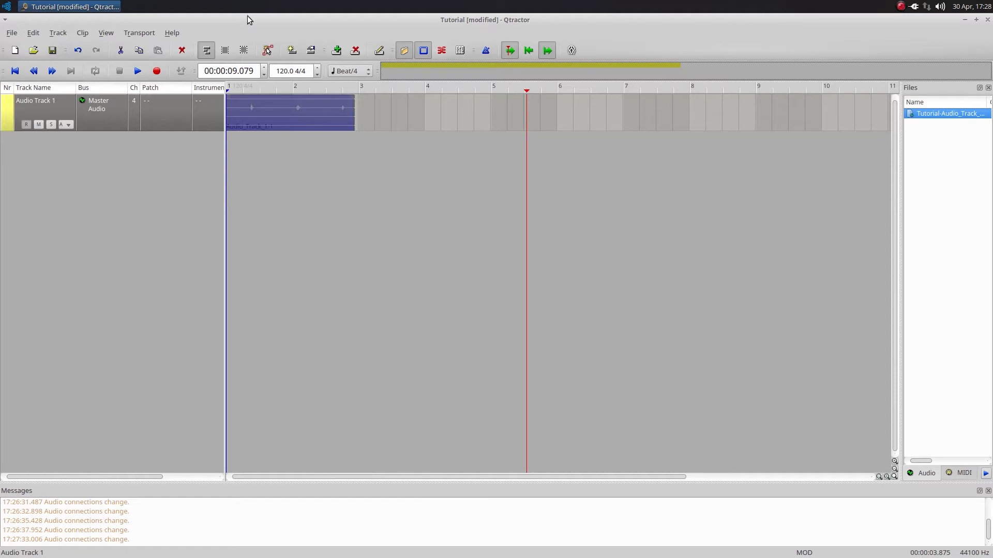
# Show Audio Track 1's properties on the Plugins page listing available LV2 plugins.
pyautogui.rightClick(290, 110)
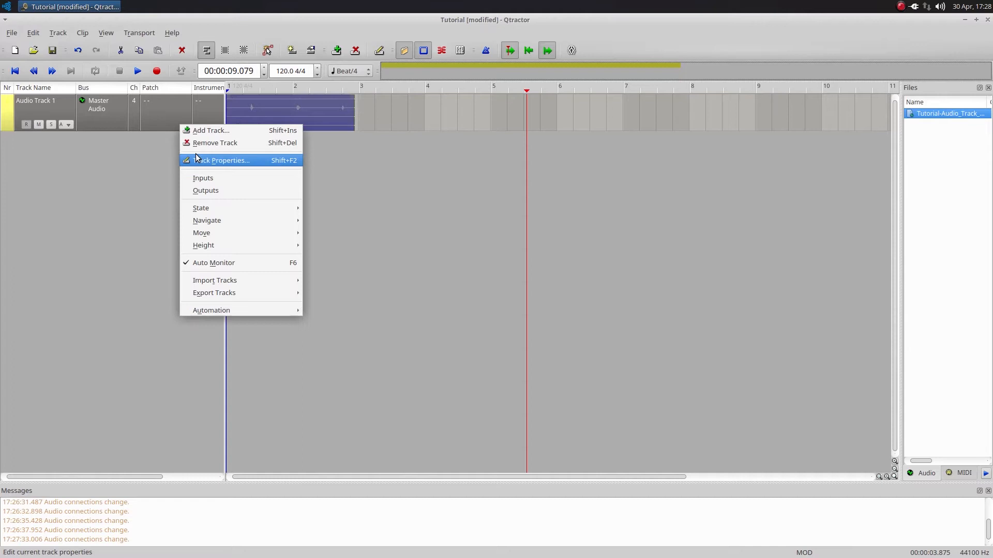
pyautogui.click(221, 160)
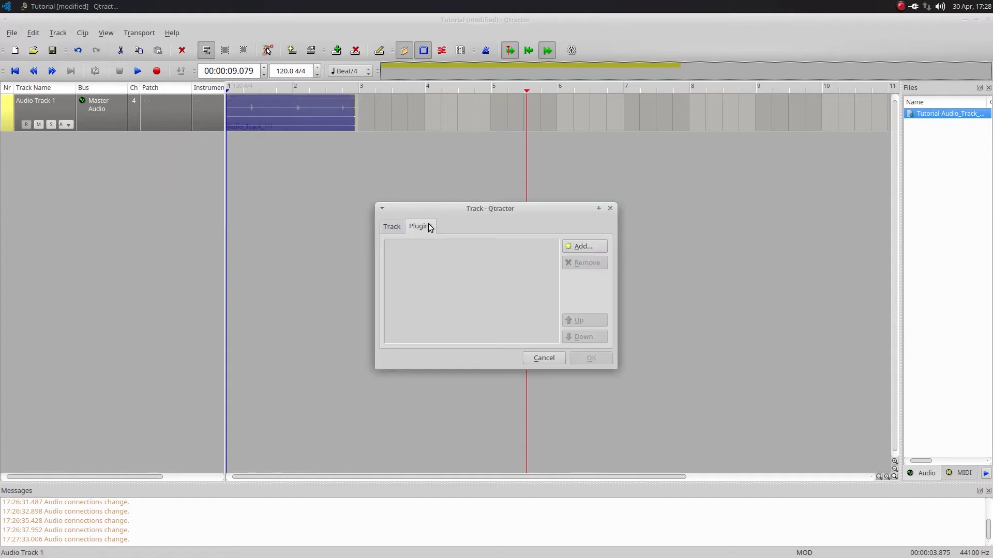
pyautogui.click(583, 245)
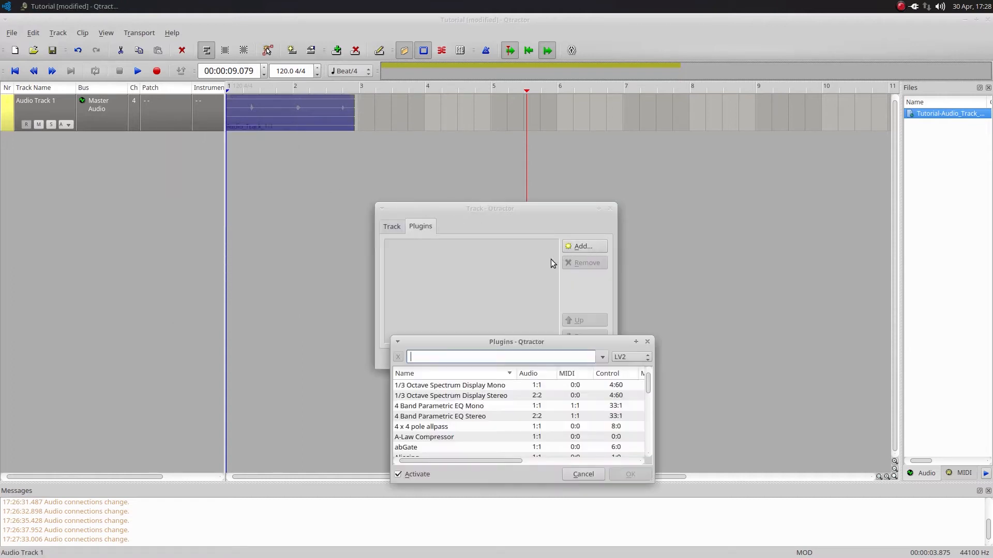
pyautogui.moveTo(437, 343)
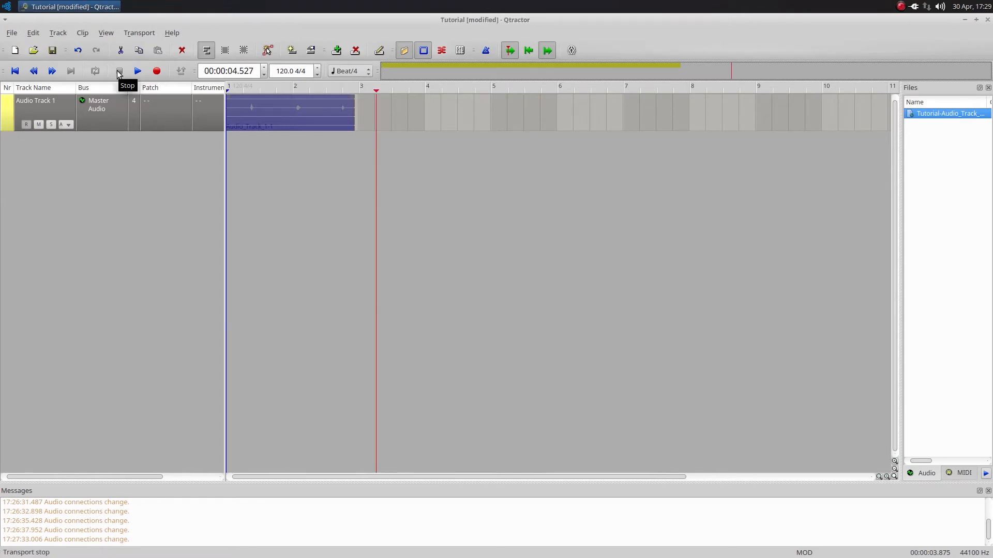
# Show the mixer with input buses, Audio Track 1's strip and output buses.
pyautogui.click(460, 50)
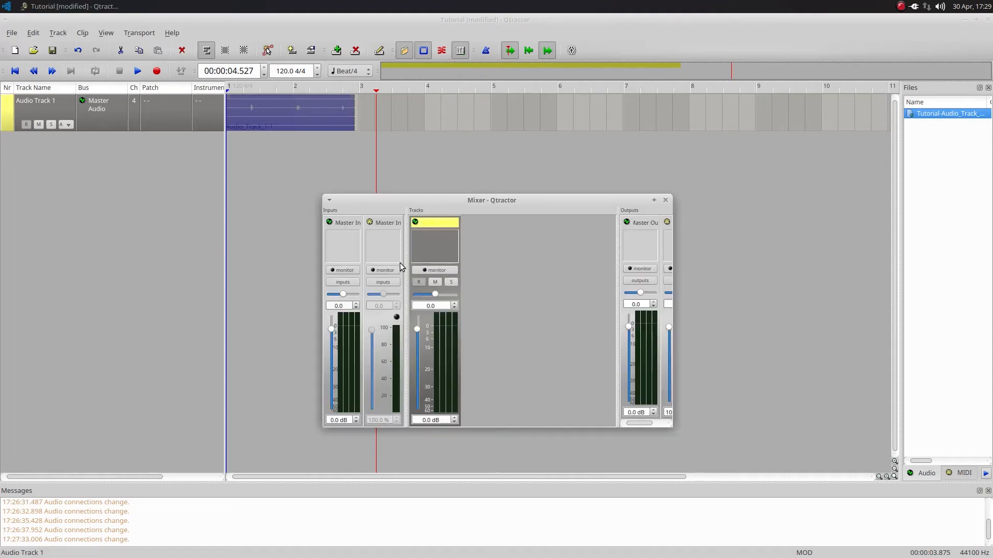
pyautogui.moveTo(419, 282)
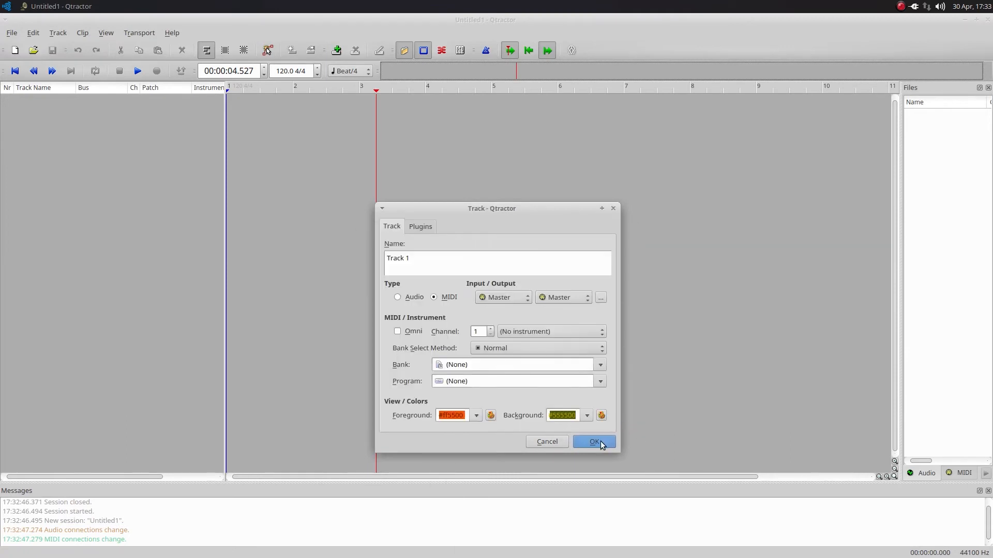
# Add MIDI Track 1 and name the new session 'Tutorial' so its clip opens in the MIDI editor.
pyautogui.click(593, 441)
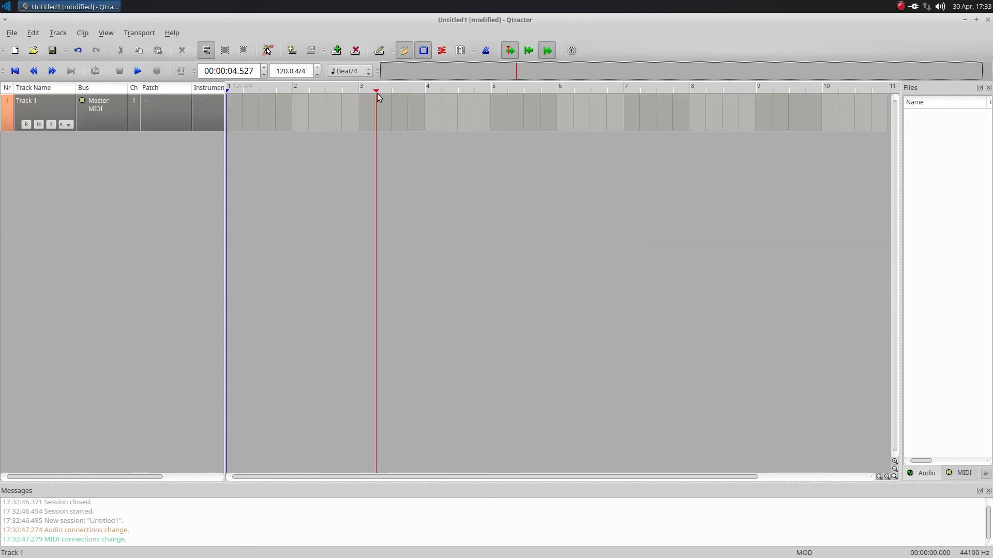
pyautogui.write('Tutori')
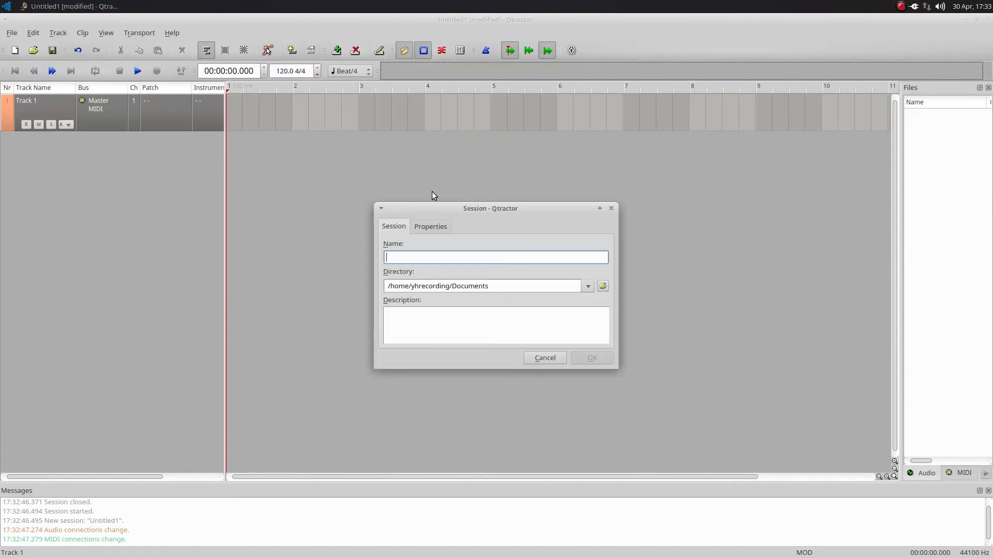
pyautogui.write('Tut')
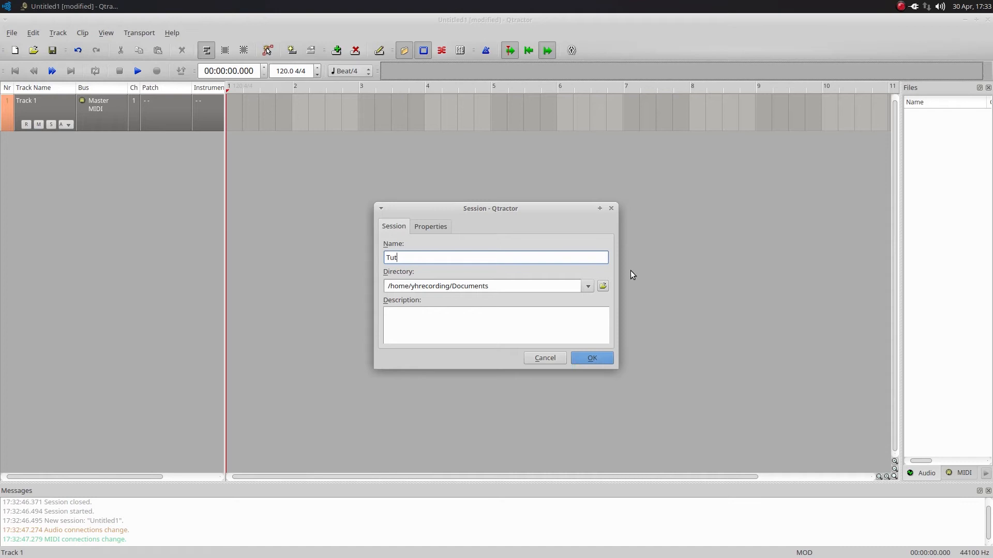
pyautogui.click(591, 358)
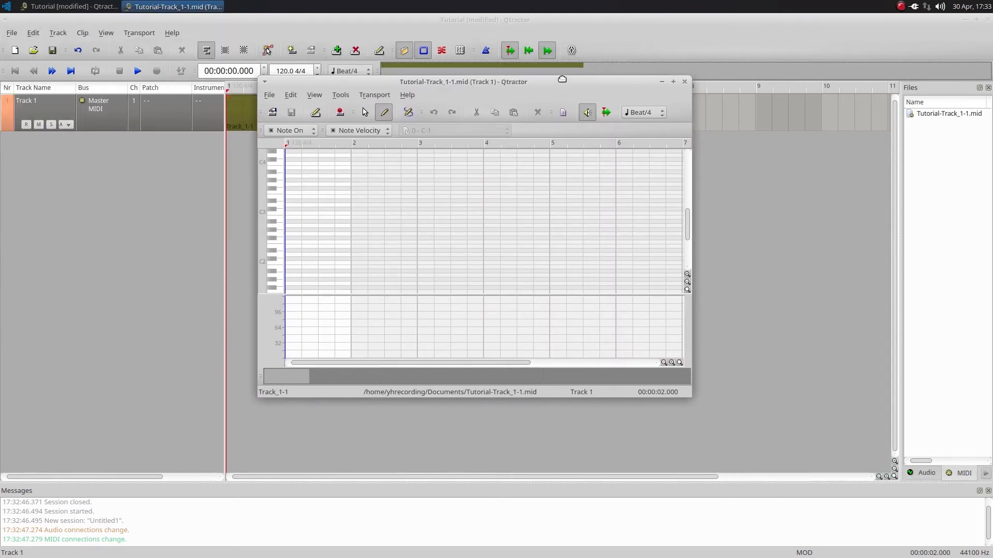
# Check the Hydrogen drum machine, then bring the Qtractor session back to the front.
pyautogui.click(11, 32)
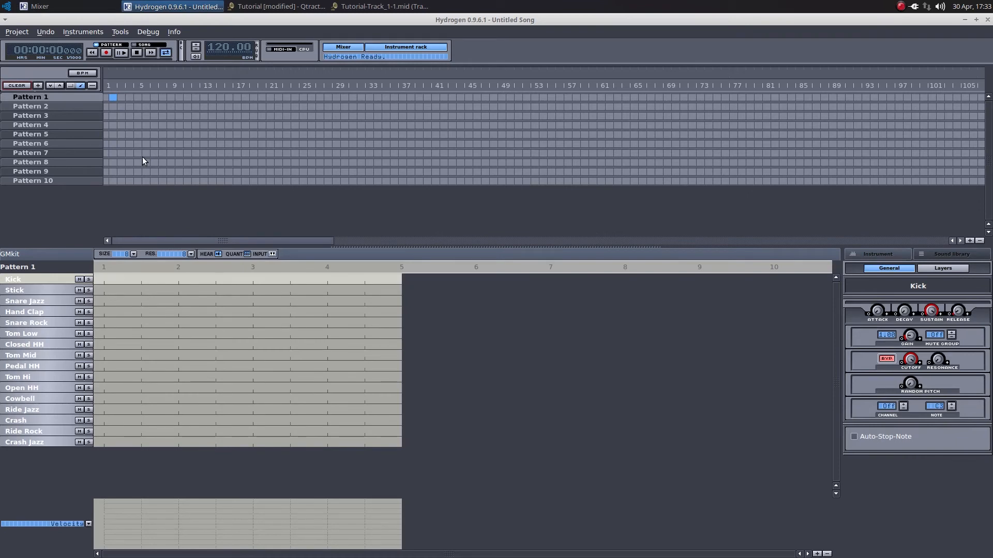
pyautogui.click(276, 6)
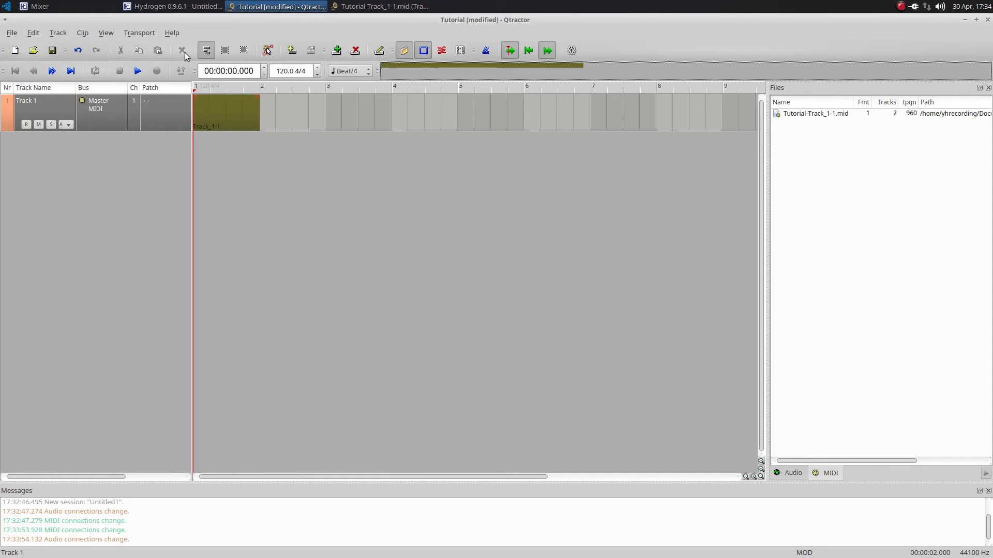
# Launch QjackCtl and show its connections with Qtractor's MIDI output ports expanded.
pyautogui.click(5, 6)
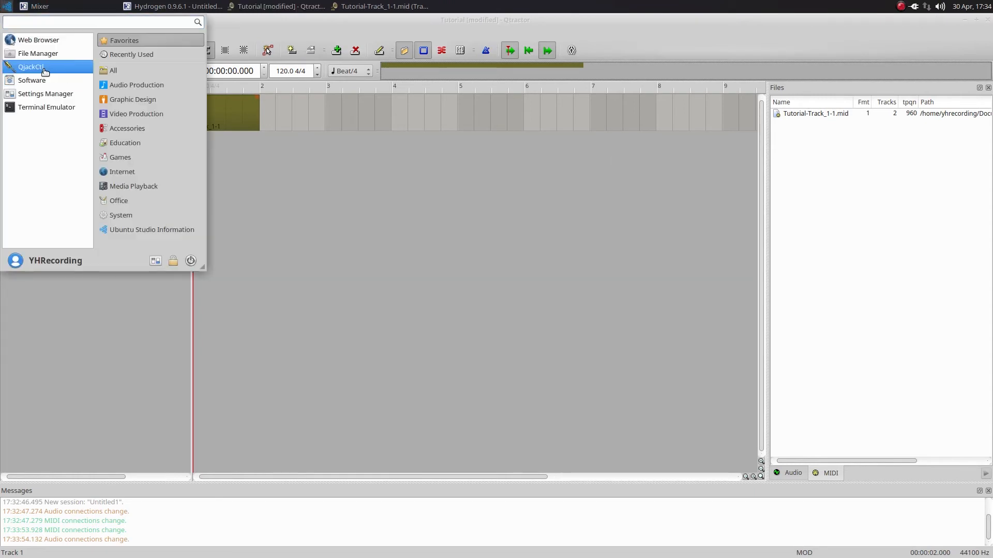
pyautogui.click(31, 67)
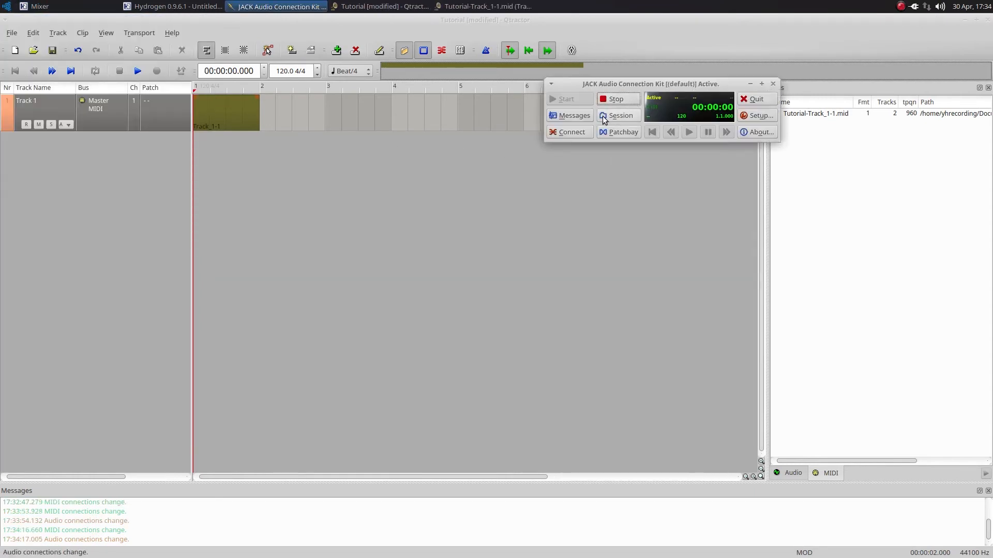
pyautogui.click(572, 132)
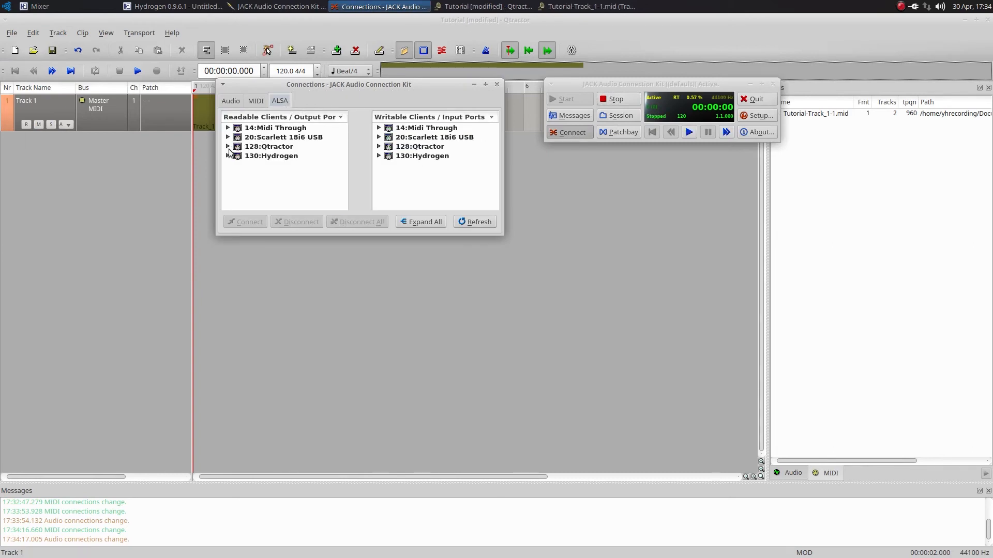
pyautogui.click(379, 155)
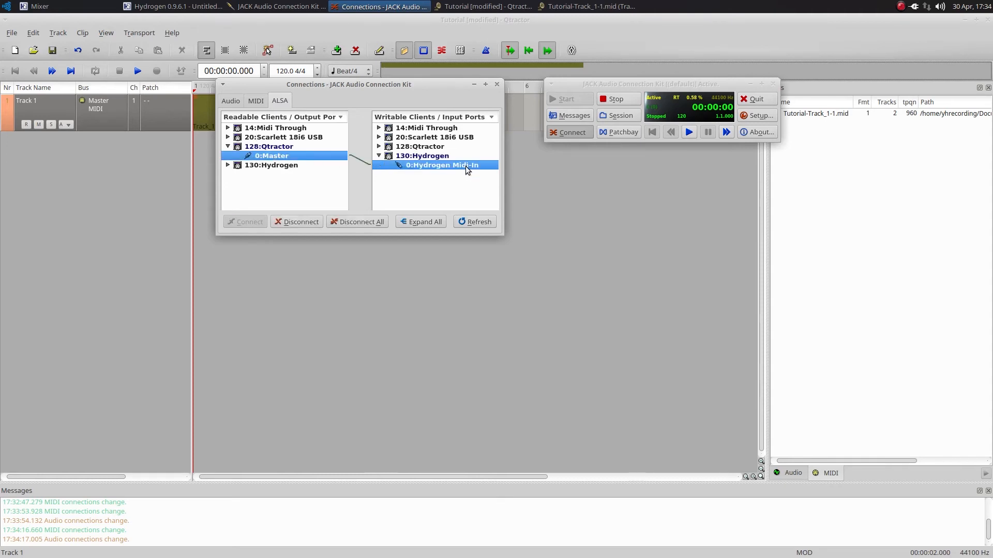
# Connect Qtractor's 0:Master output to Hydrogen's Midi-In and minimise QjackCtl.
pyautogui.click(474, 222)
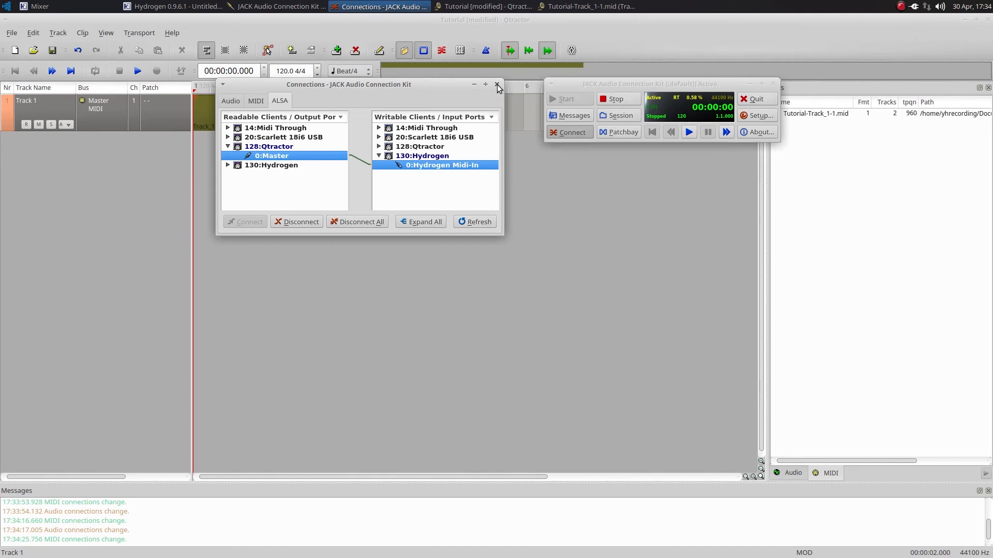
pyautogui.click(497, 85)
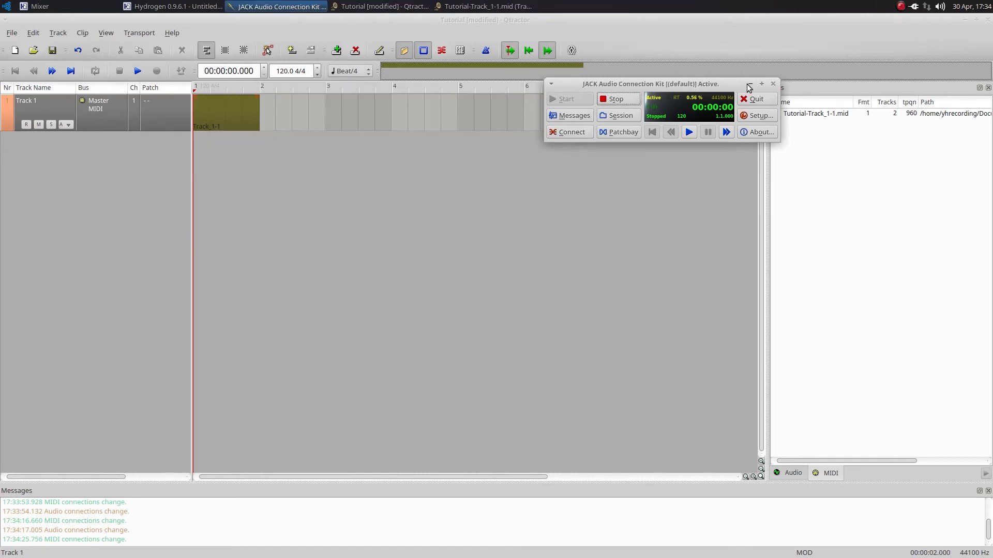
pyautogui.click(748, 84)
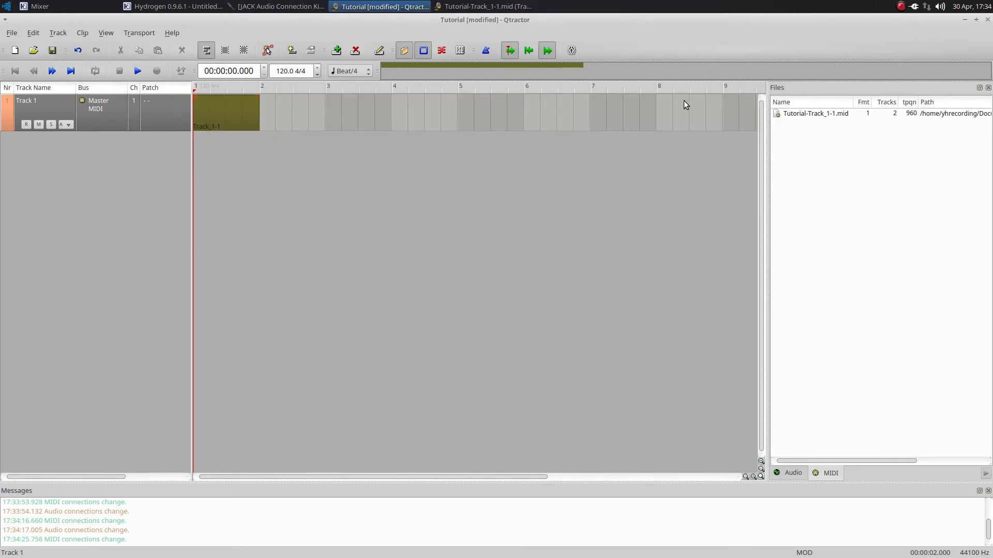
pyautogui.moveTo(677, 104)
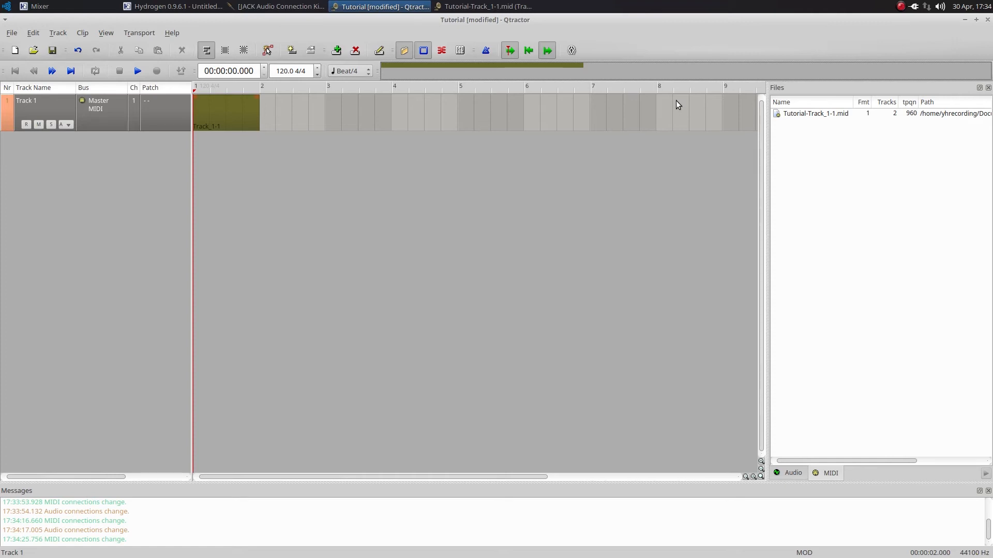
pyautogui.moveTo(605, 95)
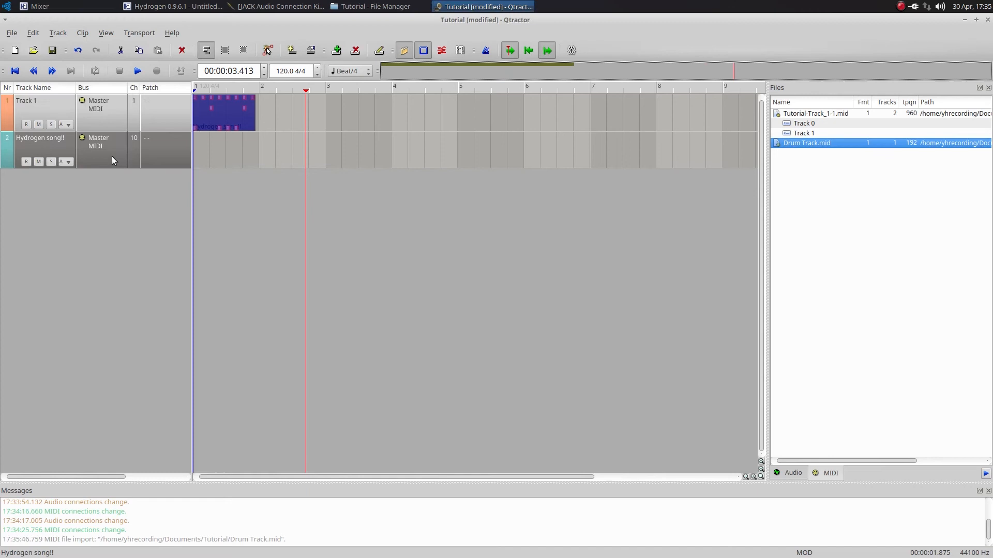
pyautogui.moveTo(427, 190)
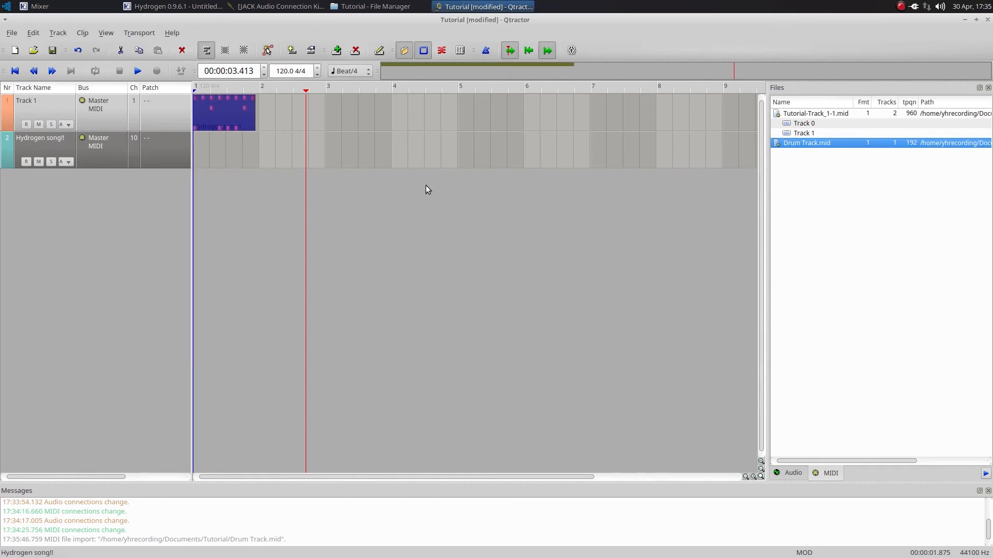
# Delete the 'Hydrogen song!!' track, confirming the removal warning.
pyautogui.rightClick(45, 150)
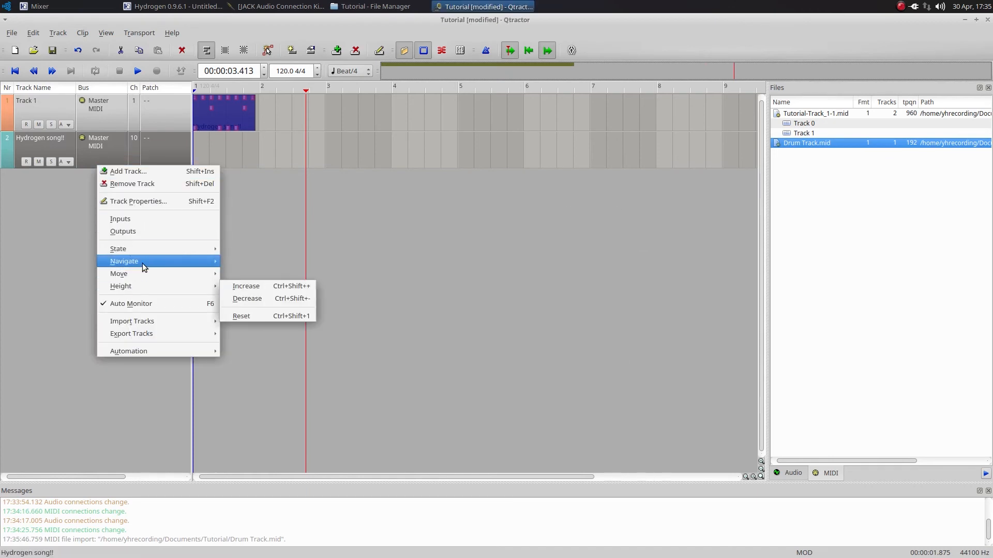
pyautogui.click(133, 184)
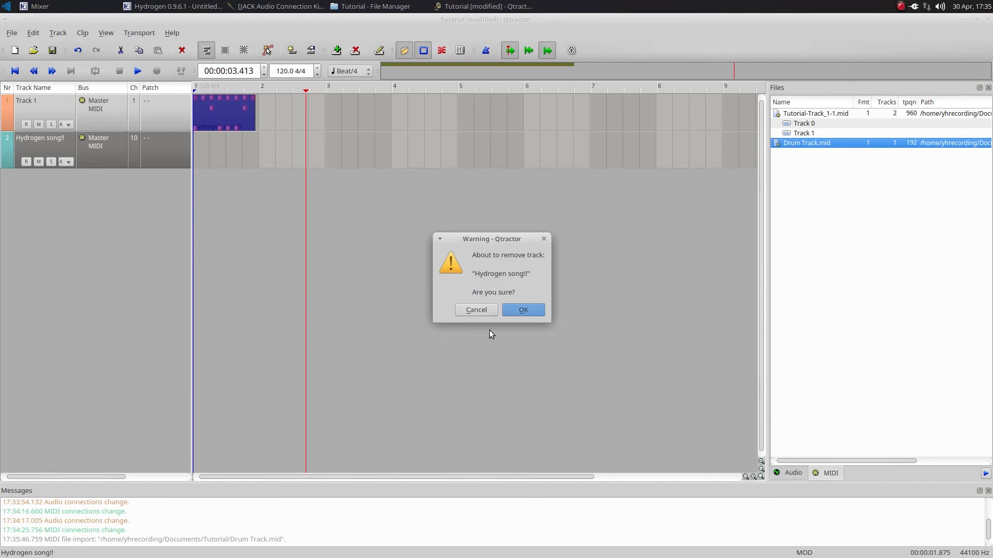
pyautogui.click(522, 310)
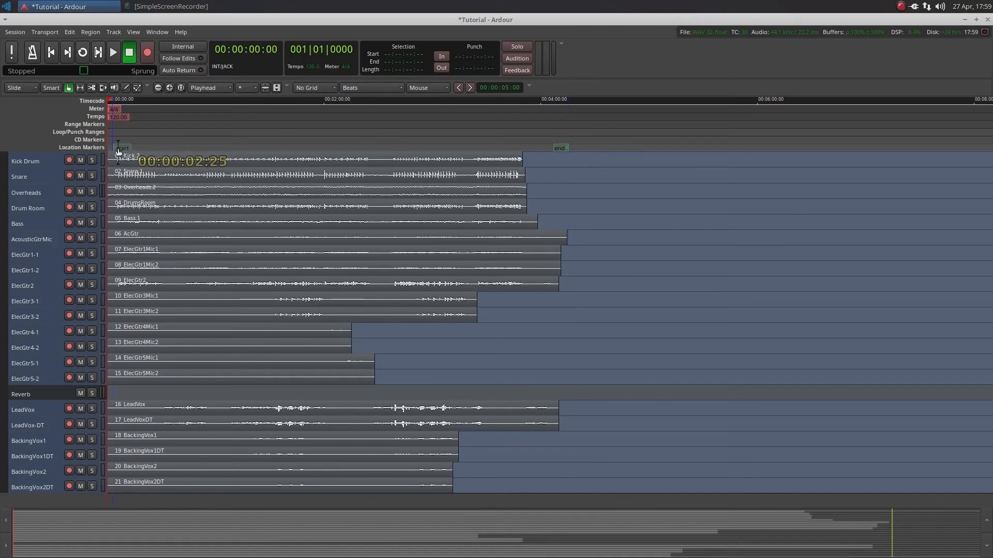
# Enable Show Editor Mixer so the Kick Drum strip appears beside the timeline.
pyautogui.click(133, 32)
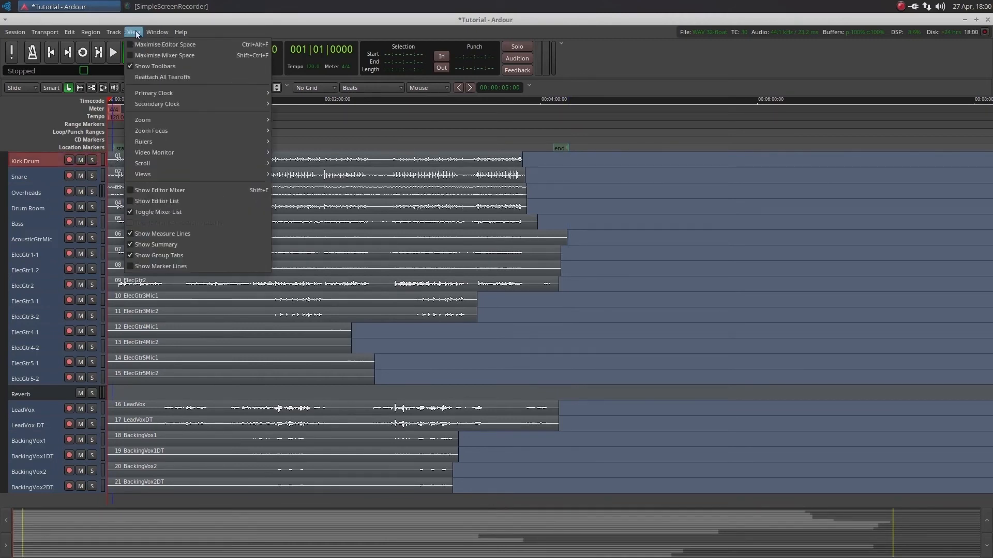
pyautogui.moveTo(158, 190)
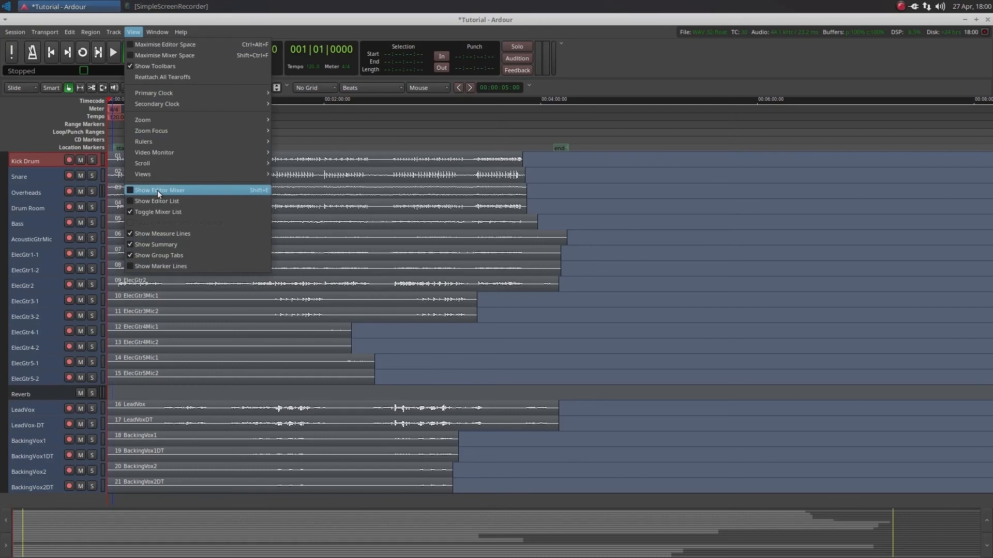
pyautogui.click(158, 190)
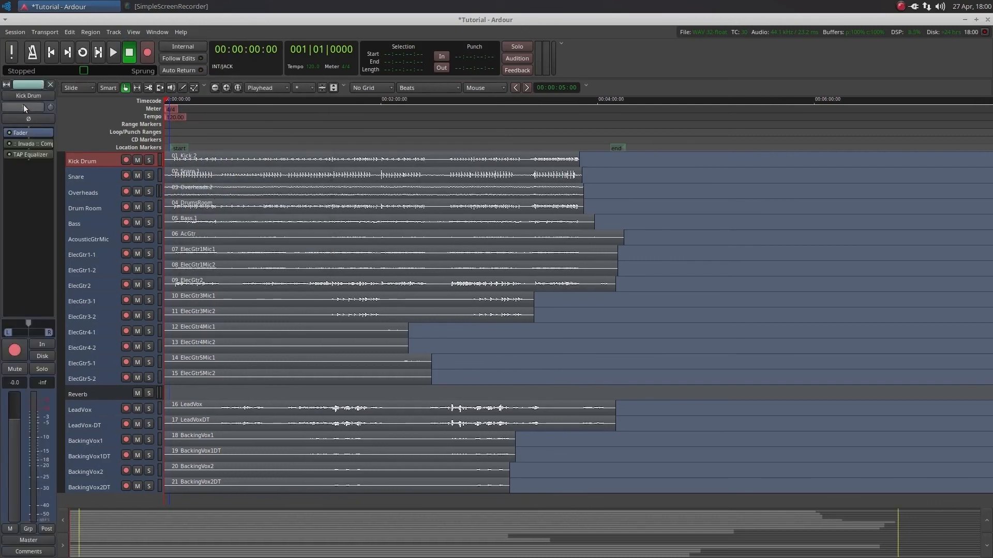
pyautogui.click(28, 118)
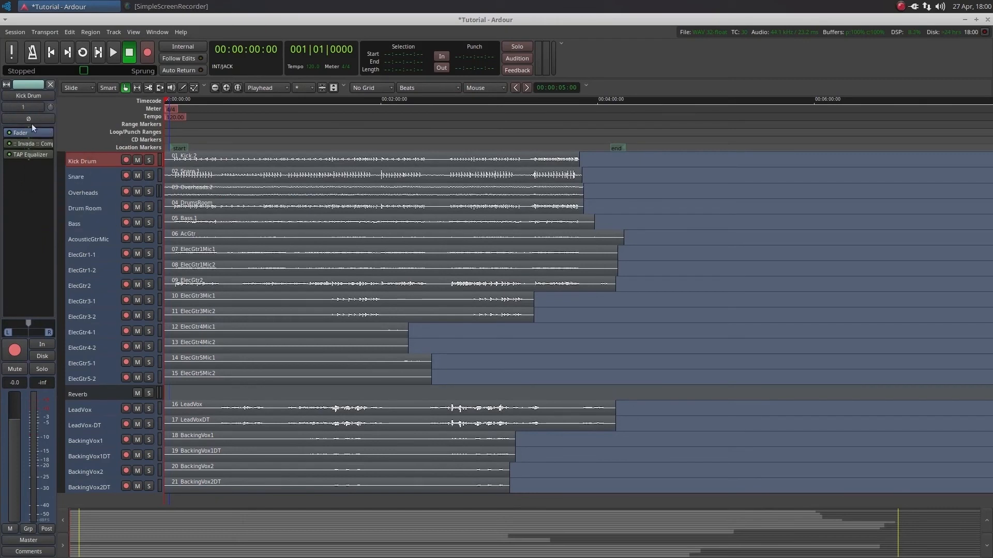
pyautogui.moveTo(49, 124)
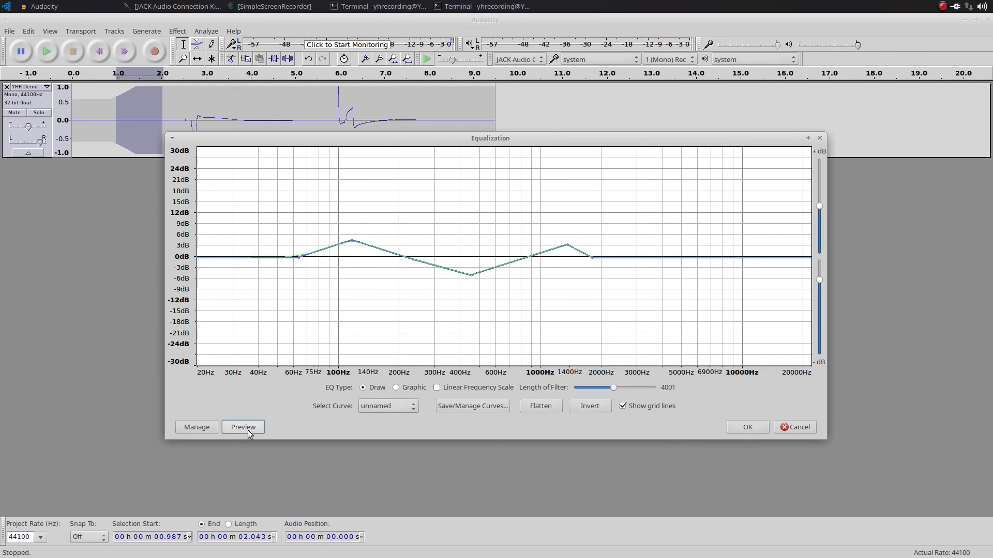
pyautogui.moveTo(242, 426)
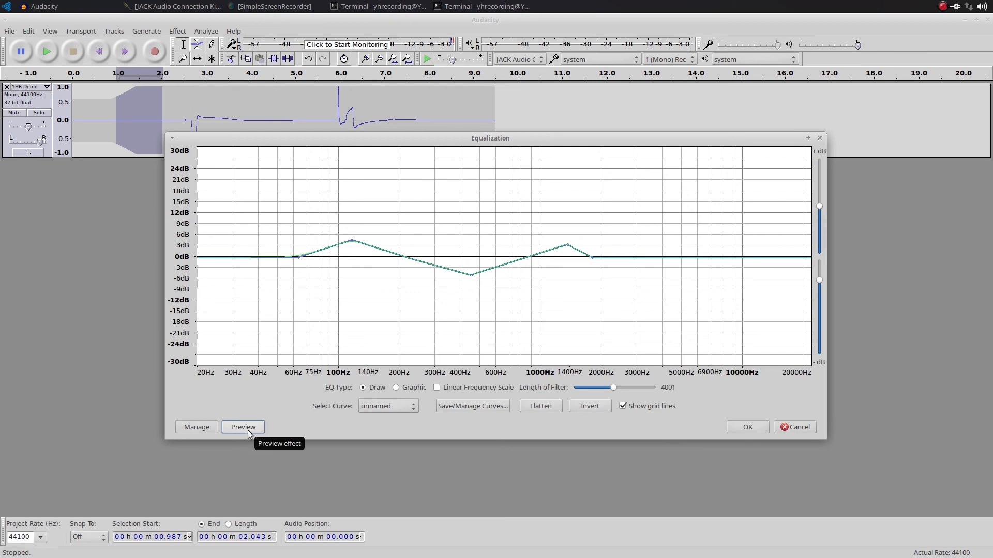